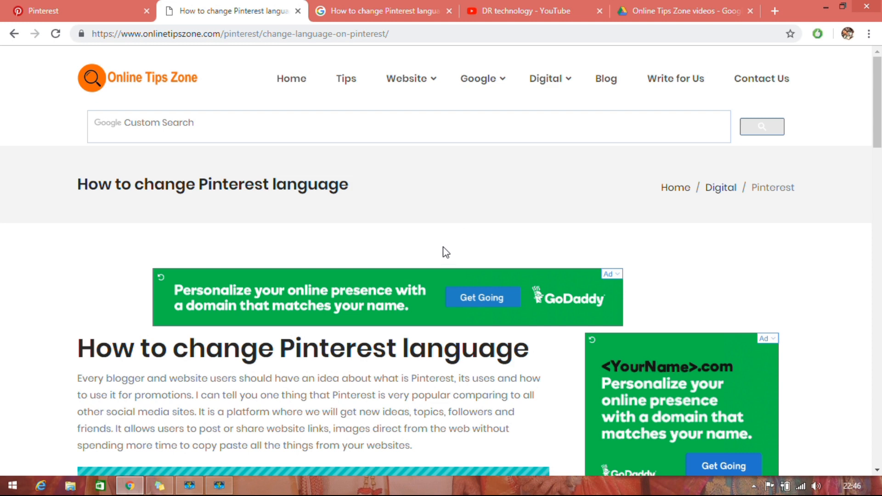
Switch from the Pinterest language article to the Pinterest home feed tab.
click(42, 11)
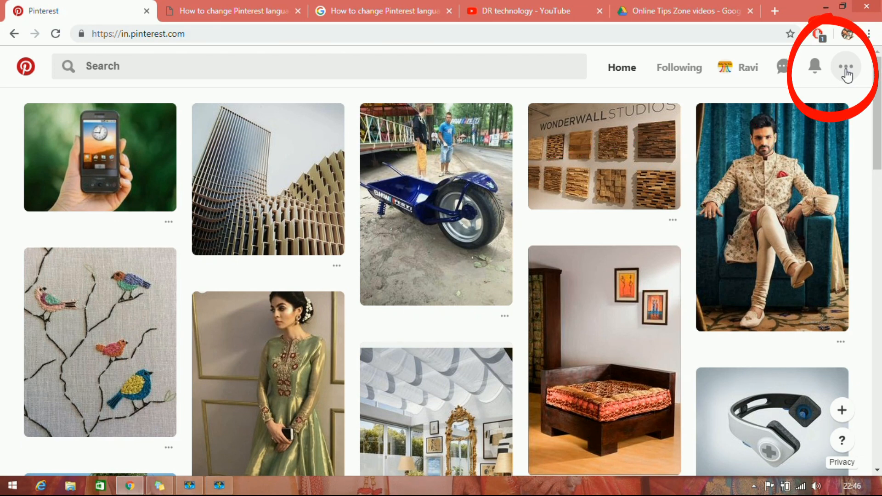
Open Edit settings from the top-right three-dots menu to reach Account basics.
click(846, 66)
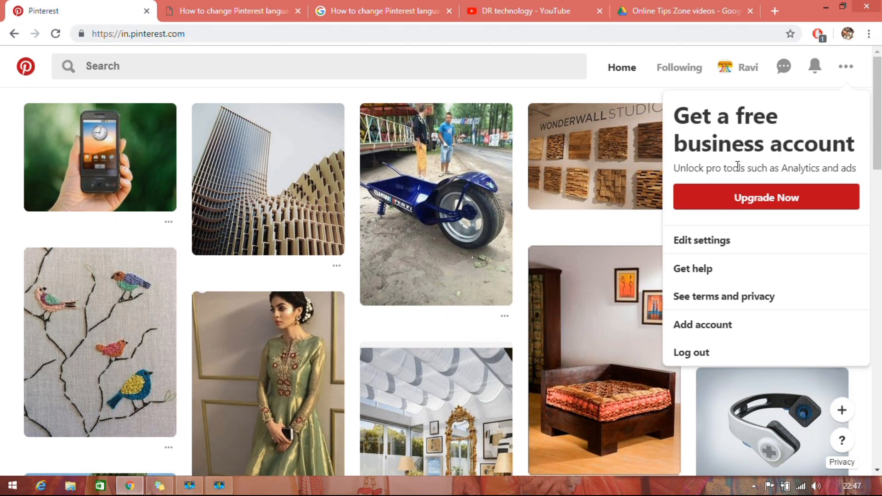
mouse_move(702, 240)
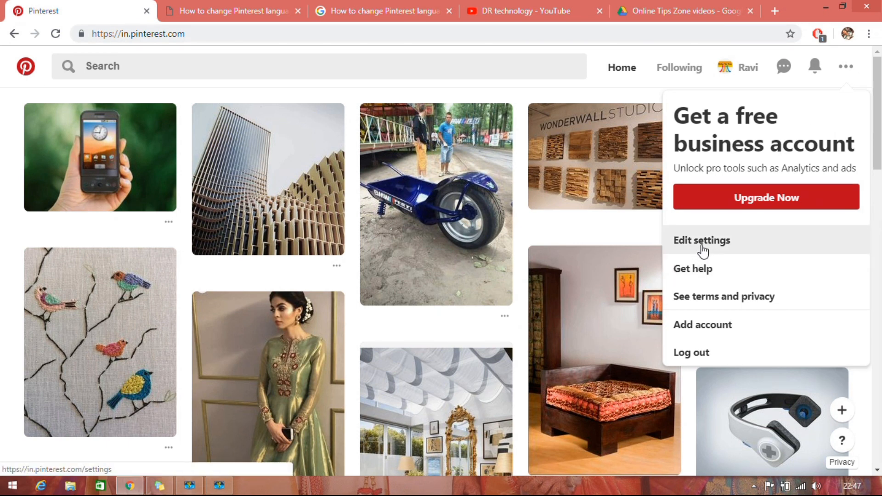
click(702, 240)
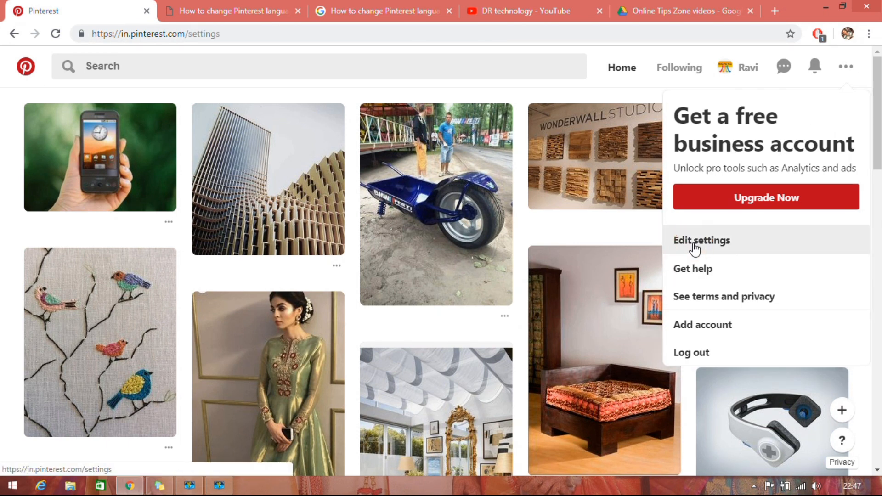
click(702, 241)
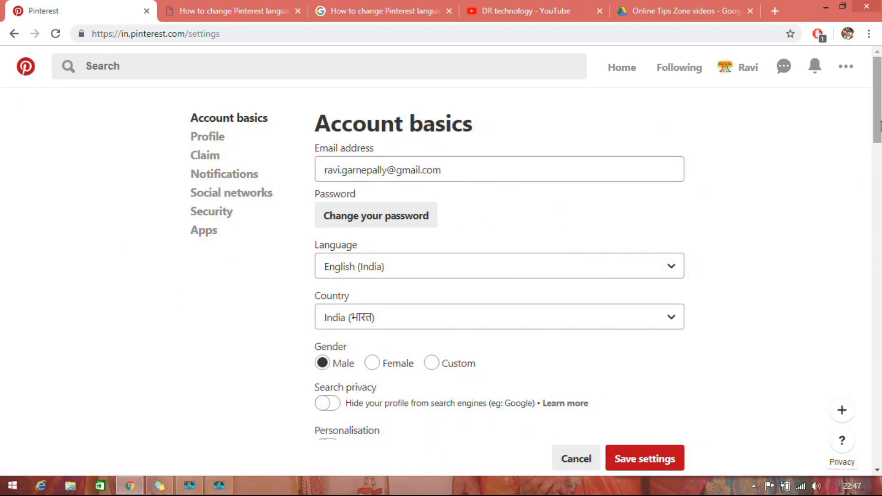
Scroll to the Language and Country fields and expand the Country dropdown (currently India).
scroll(down, 3)
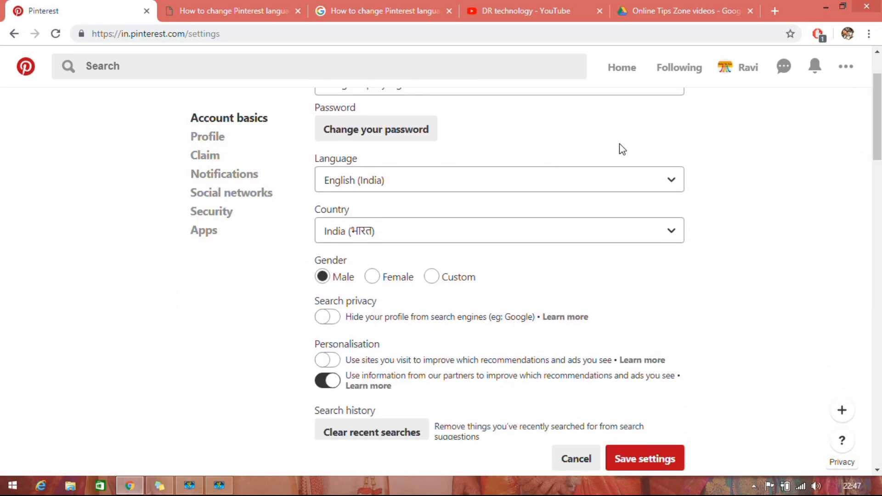
scroll(down, 3)
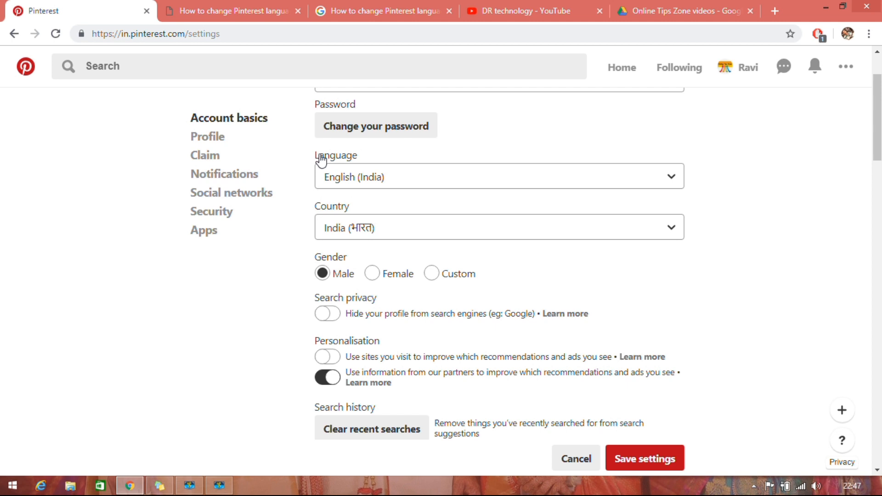
click(498, 177)
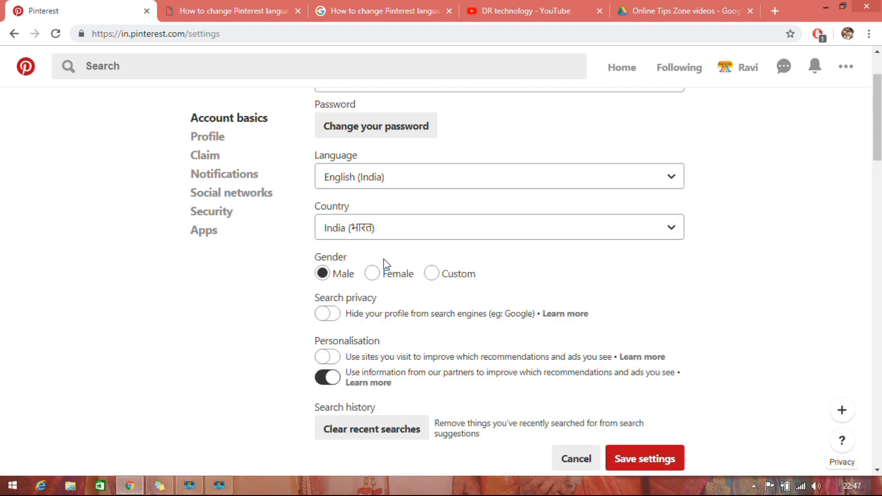
mouse_move(469, 235)
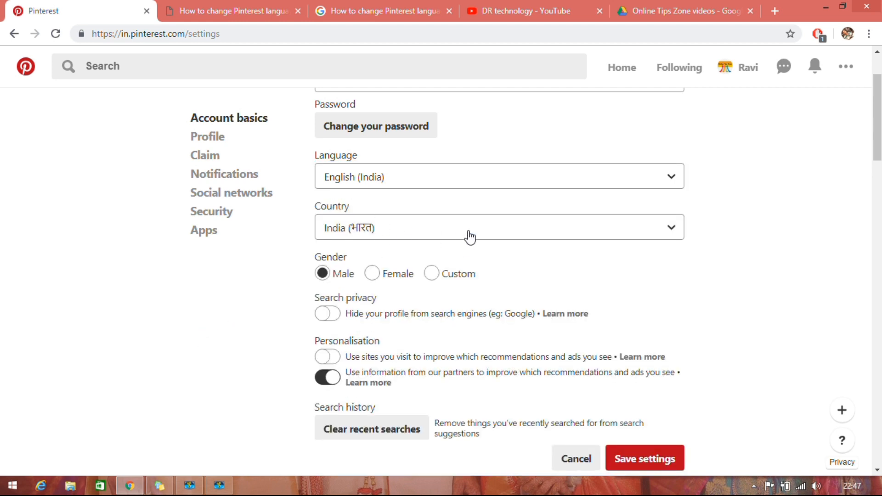
click(497, 226)
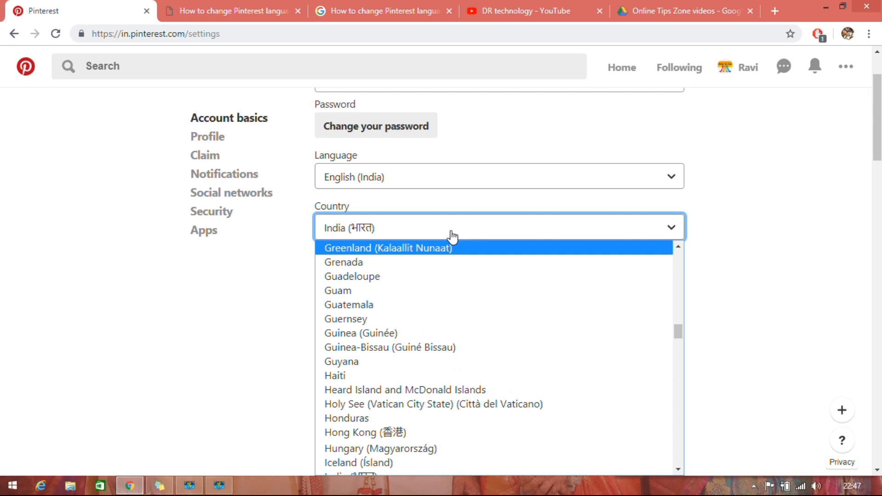